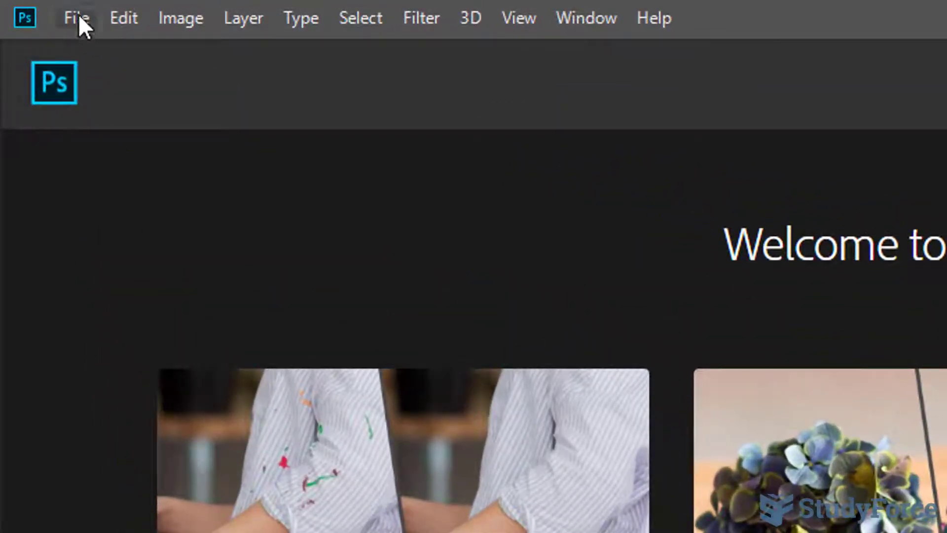
Open calculator_2 from the Desktop Images folder, showing the watermarked calculator photo
{"action": "left_click", "coordinate": [76, 18]}
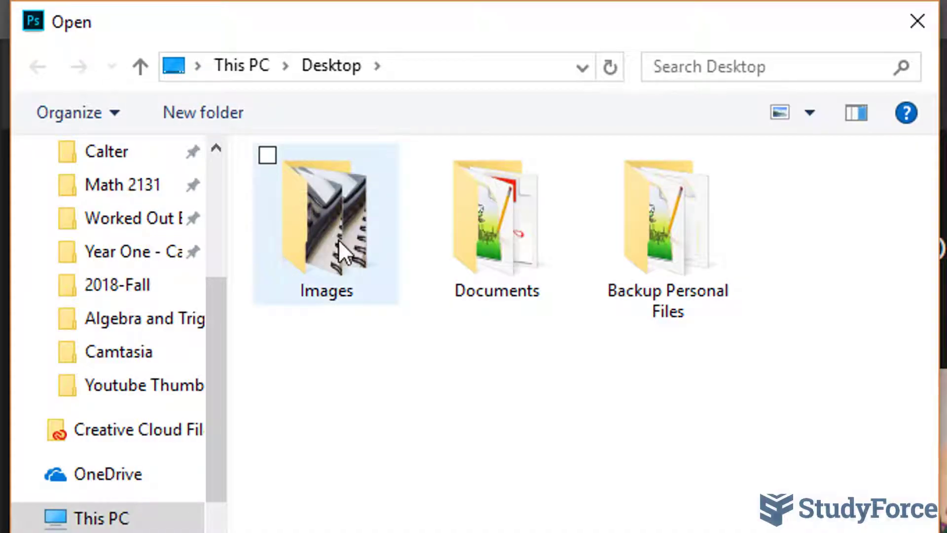
{"action": "double_click", "coordinate": [324, 217]}
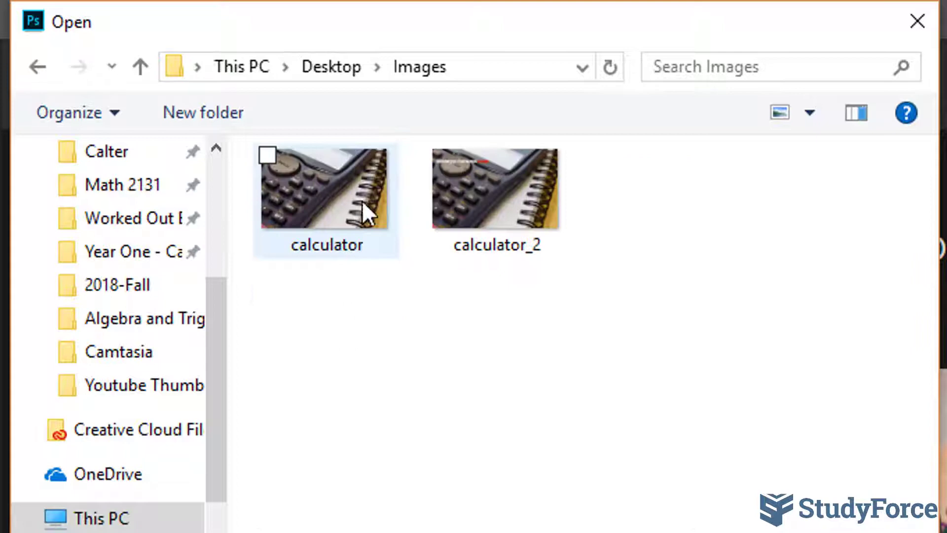
{"action": "left_click", "coordinate": [496, 188]}
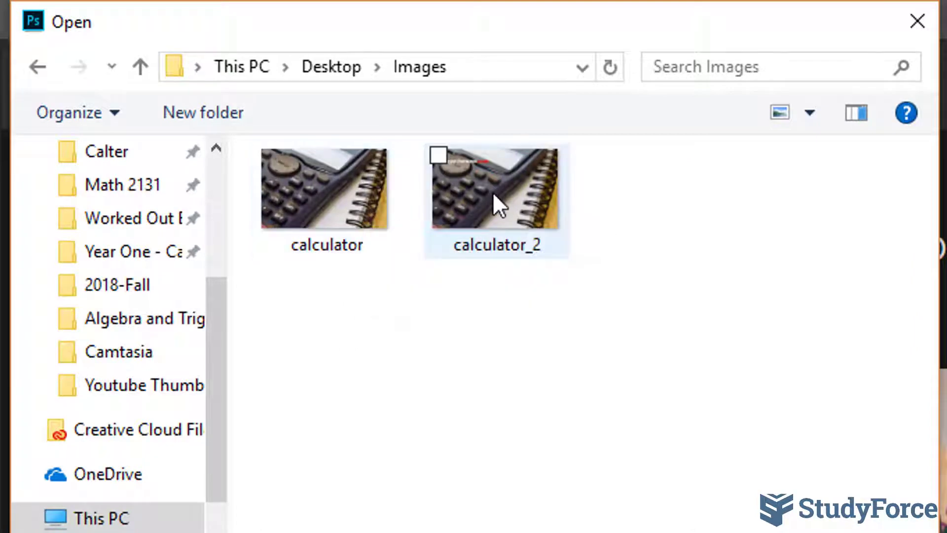
{"action": "double_click", "coordinate": [494, 187]}
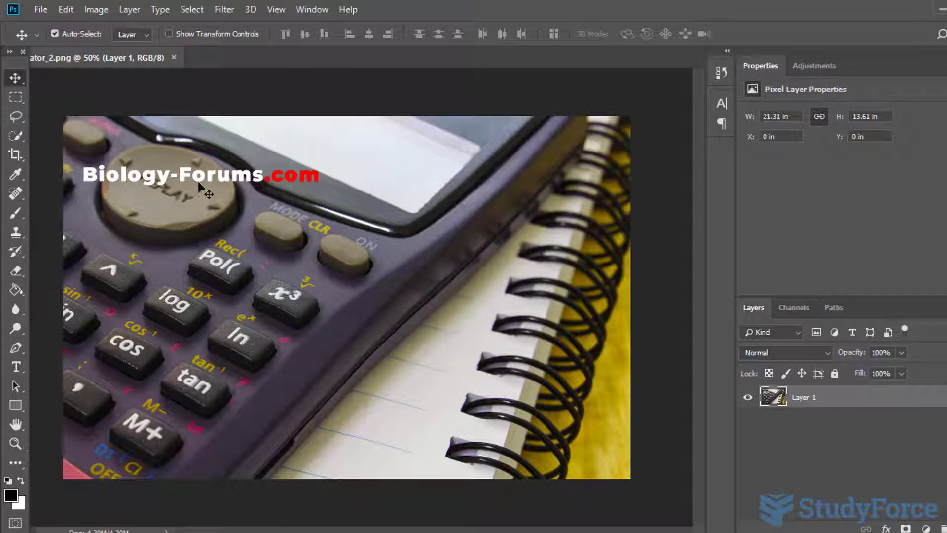
Switch to the Zoom tool to magnify the Biology-Forums.com watermark
{"action": "left_click", "coordinate": [14, 444]}
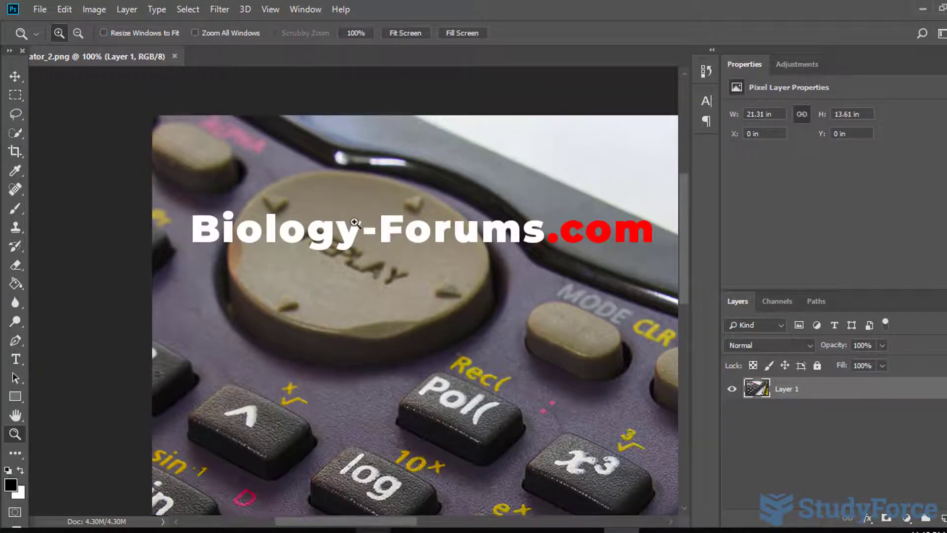
{"action": "mouse_move", "coordinate": [27, 65]}
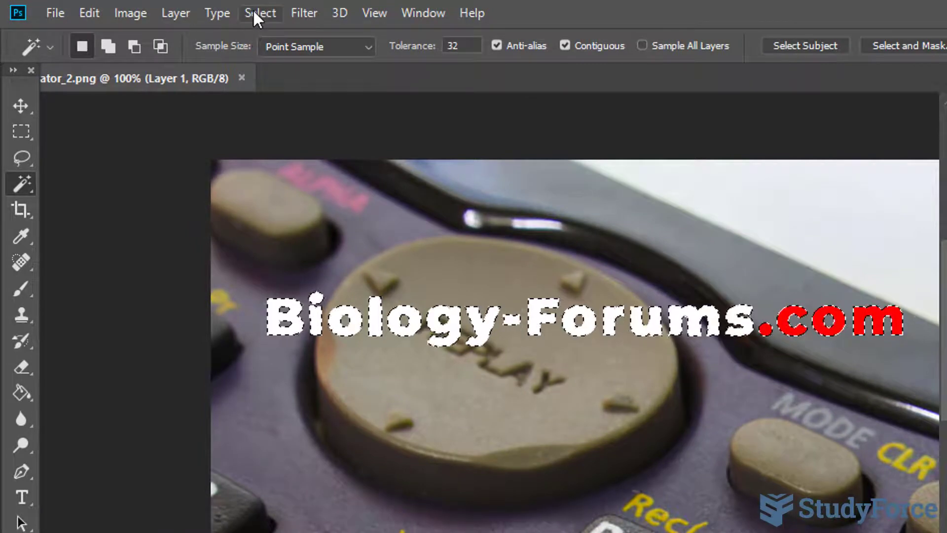
Expand the watermark selection by 1 pixel via Select > Modify > Expand
{"action": "left_click", "coordinate": [259, 13]}
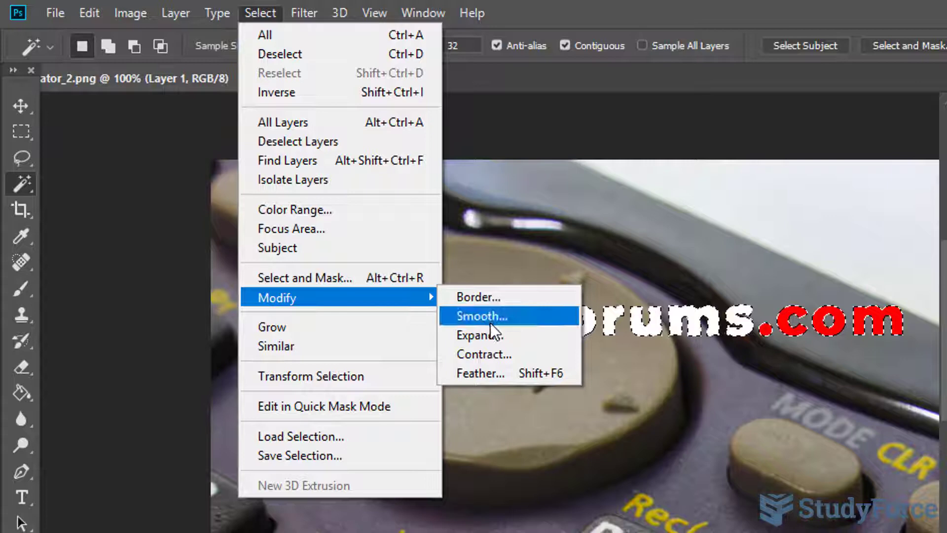
{"action": "left_click", "coordinate": [480, 334]}
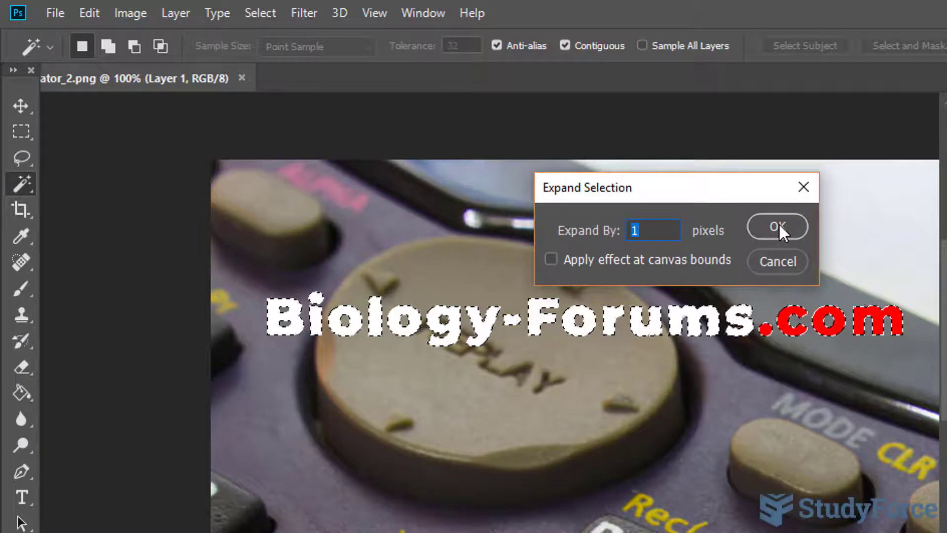
{"action": "left_click", "coordinate": [777, 227]}
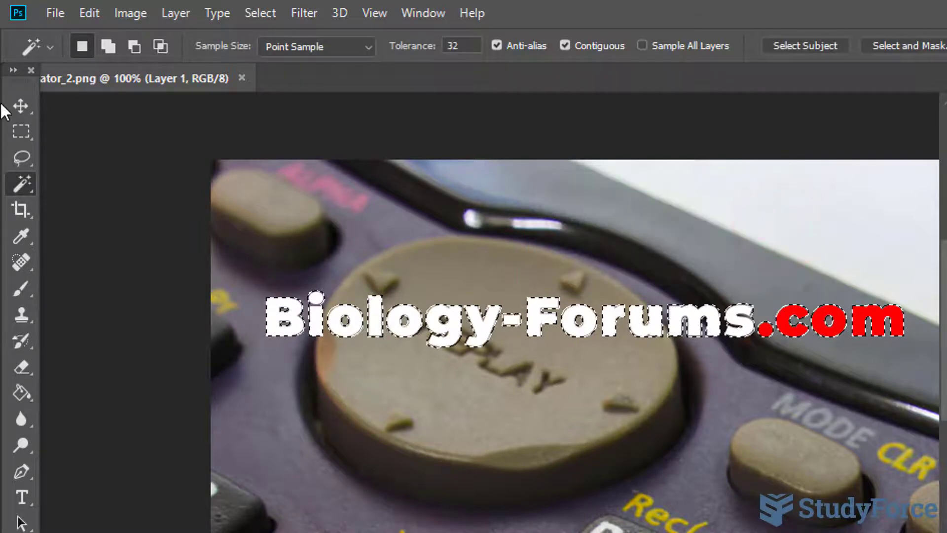
Fill the selected watermark letters with Content-Aware fill, Normal mode at 100% opacity
{"action": "left_click", "coordinate": [88, 13]}
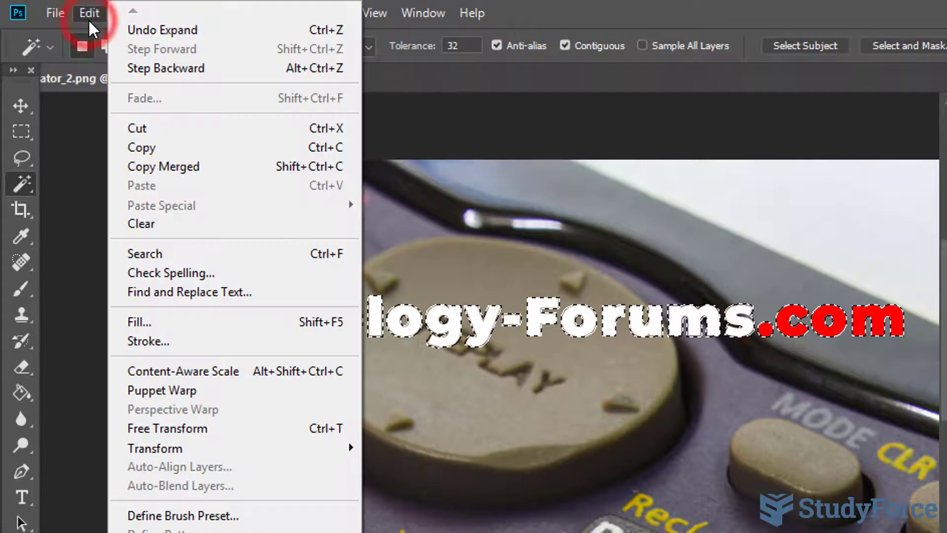
{"action": "mouse_move", "coordinate": [206, 321]}
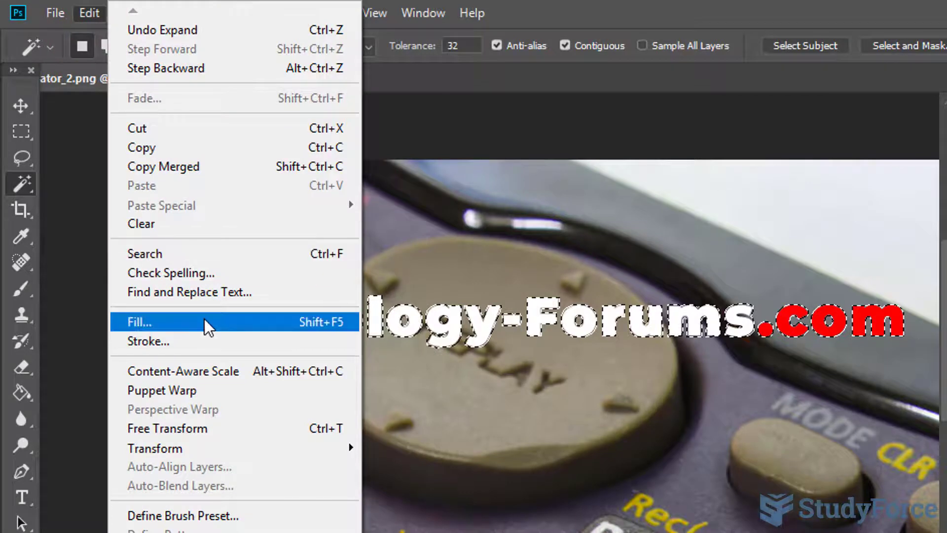
{"action": "left_click", "coordinate": [141, 322]}
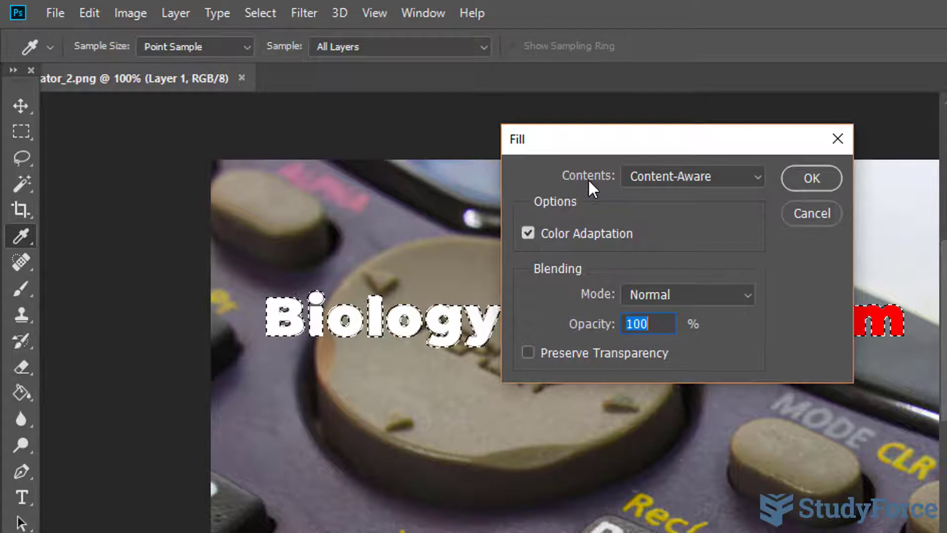
{"action": "mouse_move", "coordinate": [683, 198]}
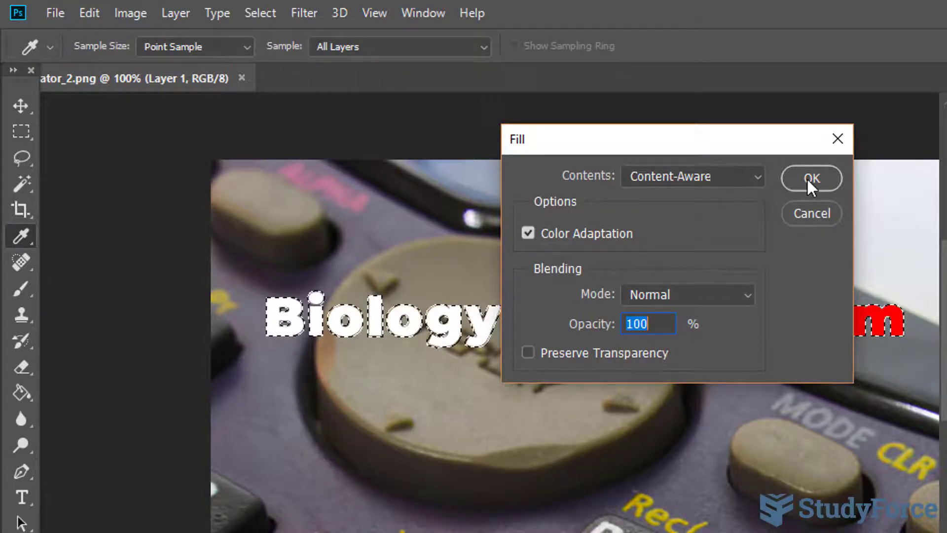
{"action": "left_click", "coordinate": [811, 177]}
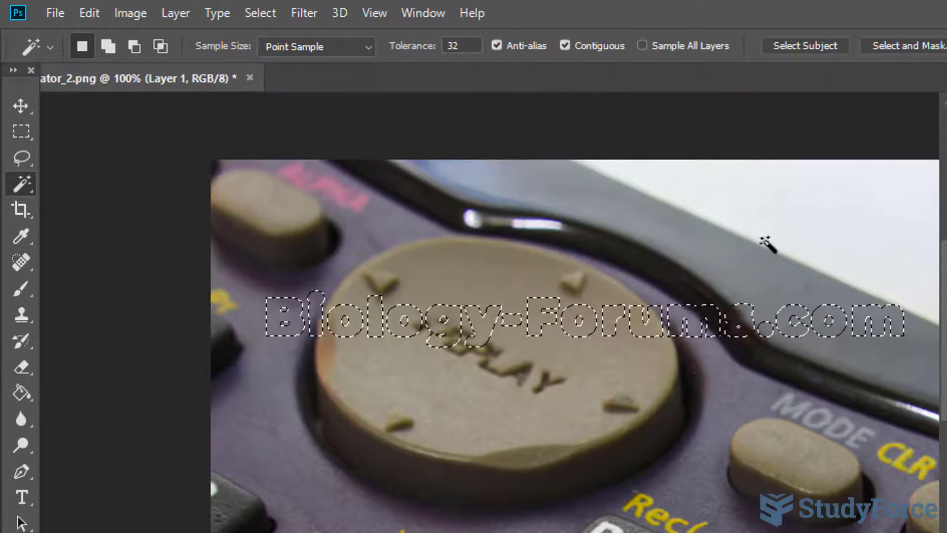
Select the white background past the calculator with the Magic Wand, dropping the old outline
{"action": "left_click", "coordinate": [717, 202]}
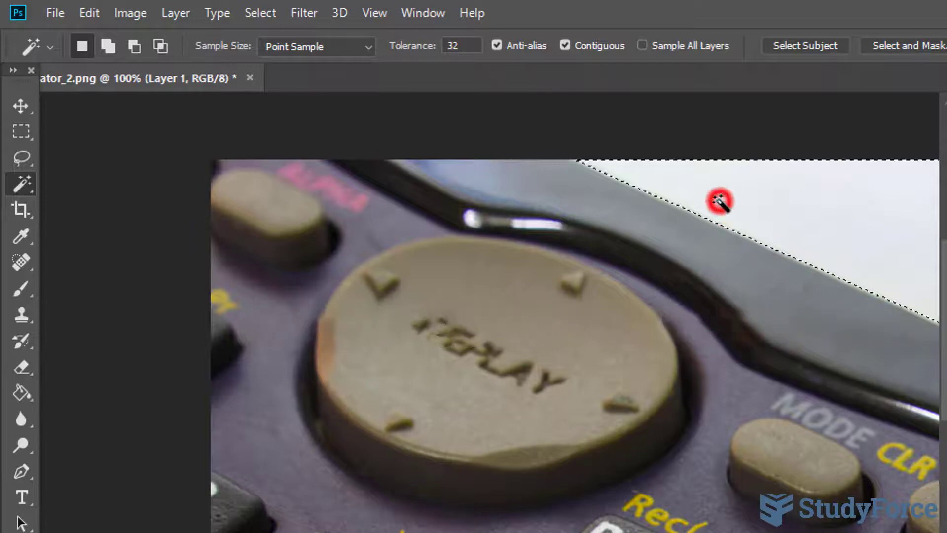